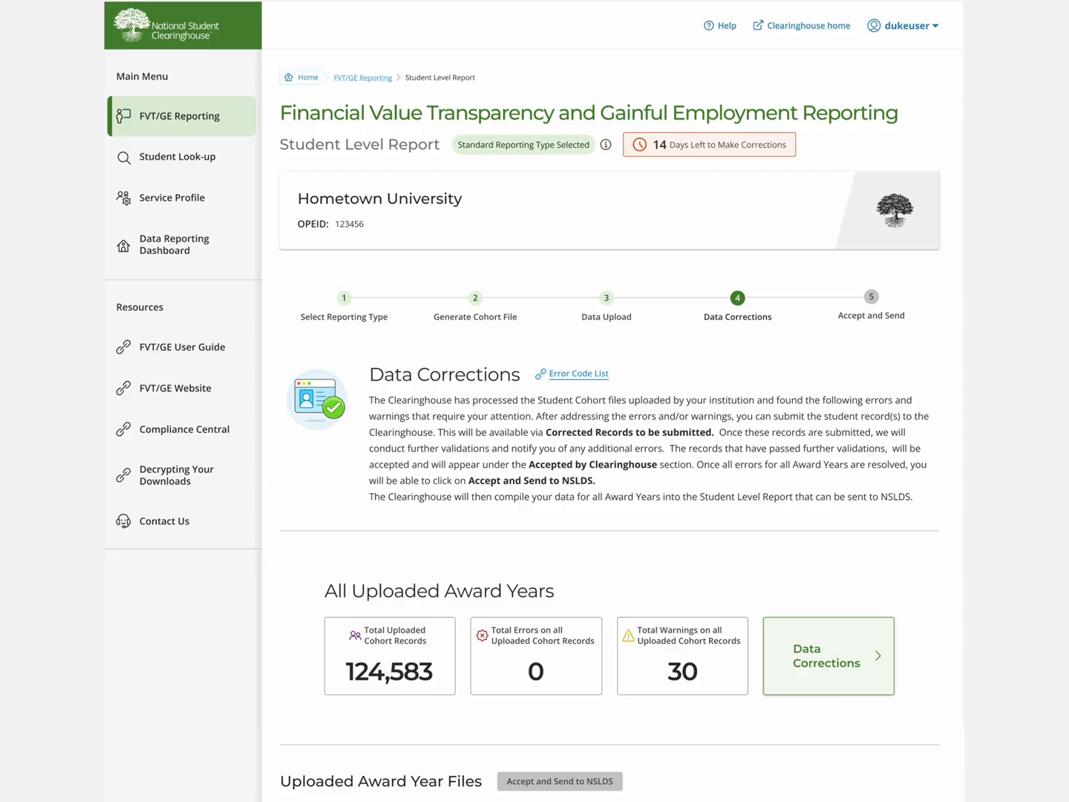
Open Data Corrections for all award years and the Program Begin Date is Blank/Invalid error list.
click(827, 655)
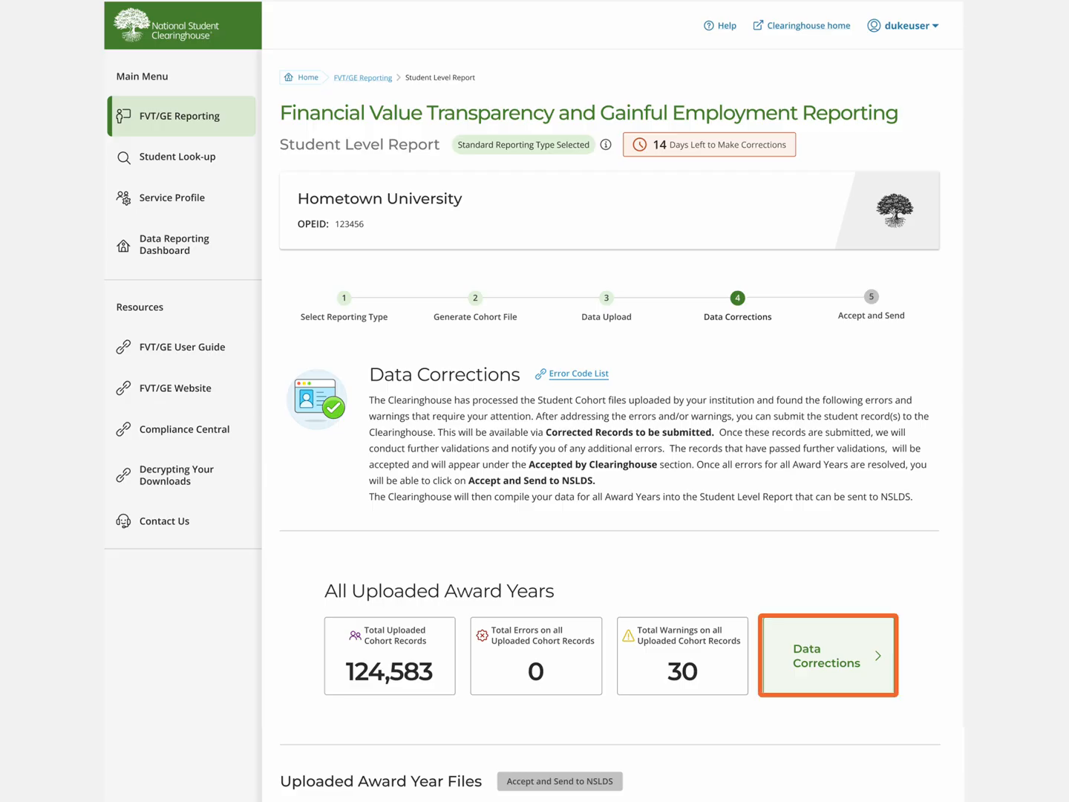
click(827, 654)
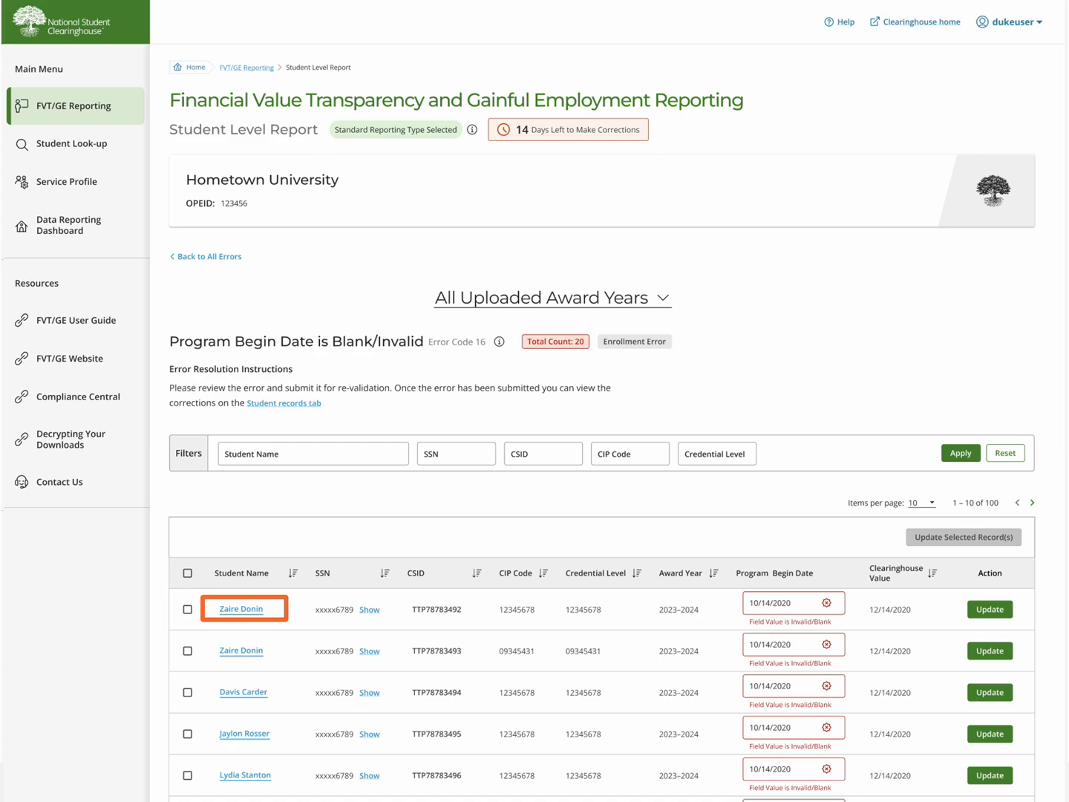
click(241, 609)
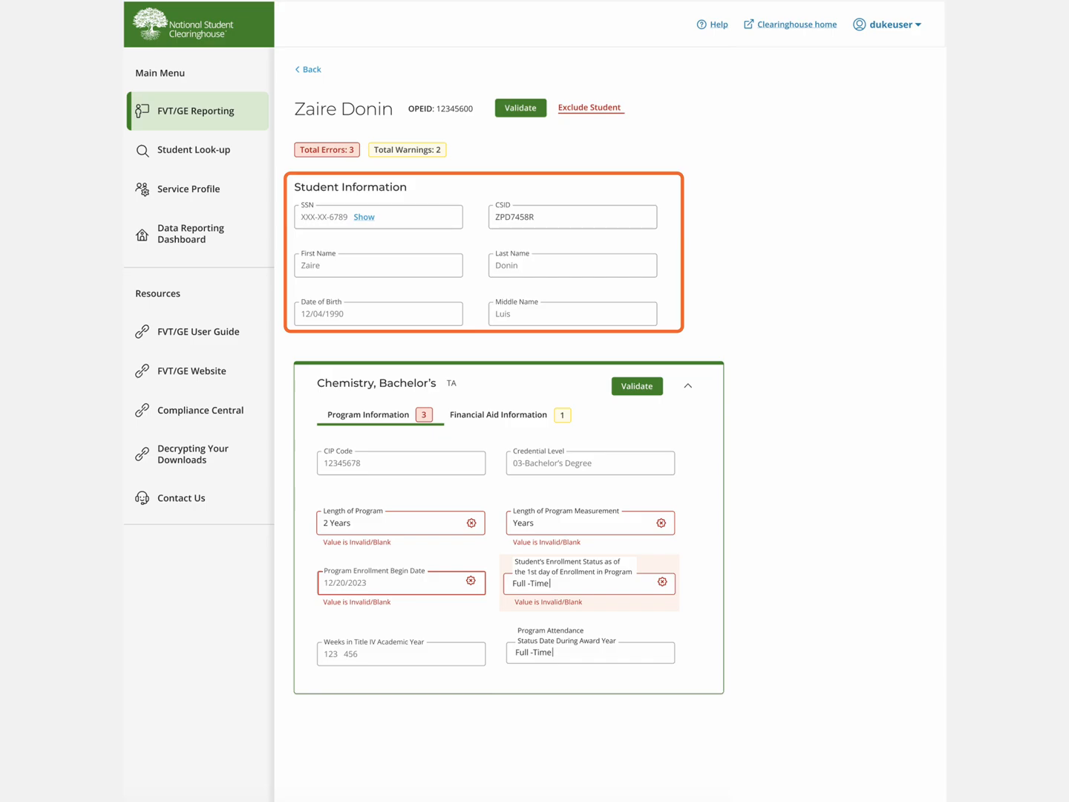
click(367, 414)
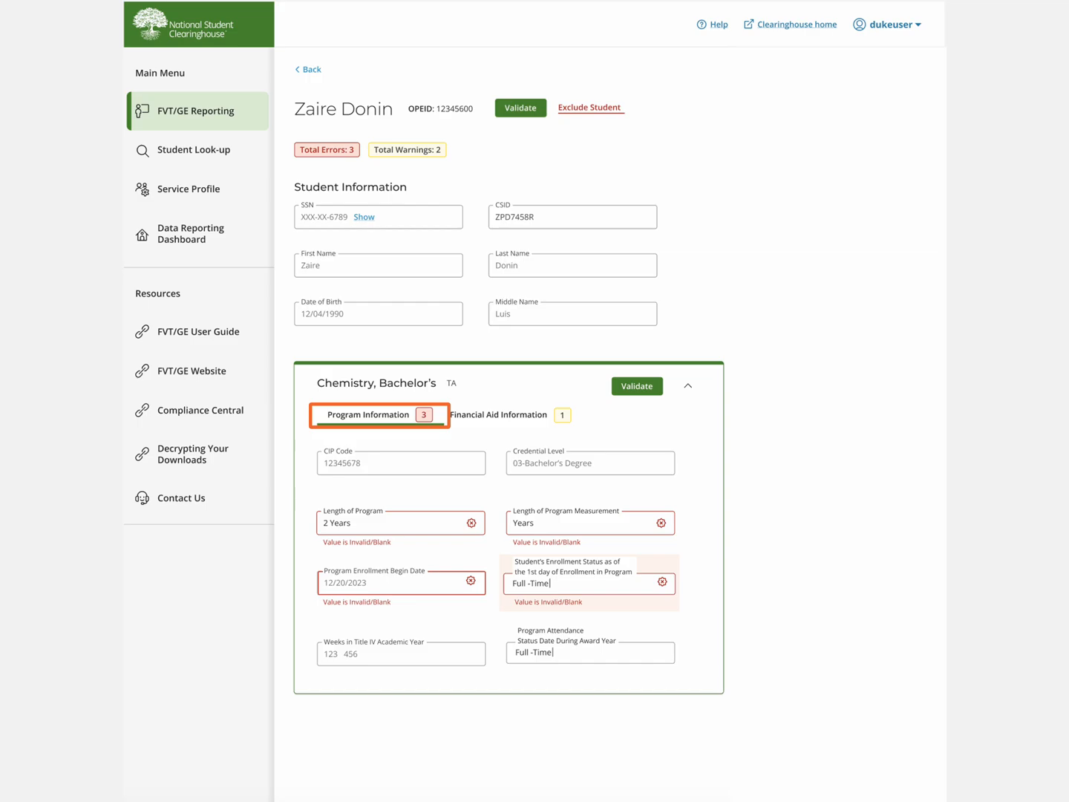
click(498, 414)
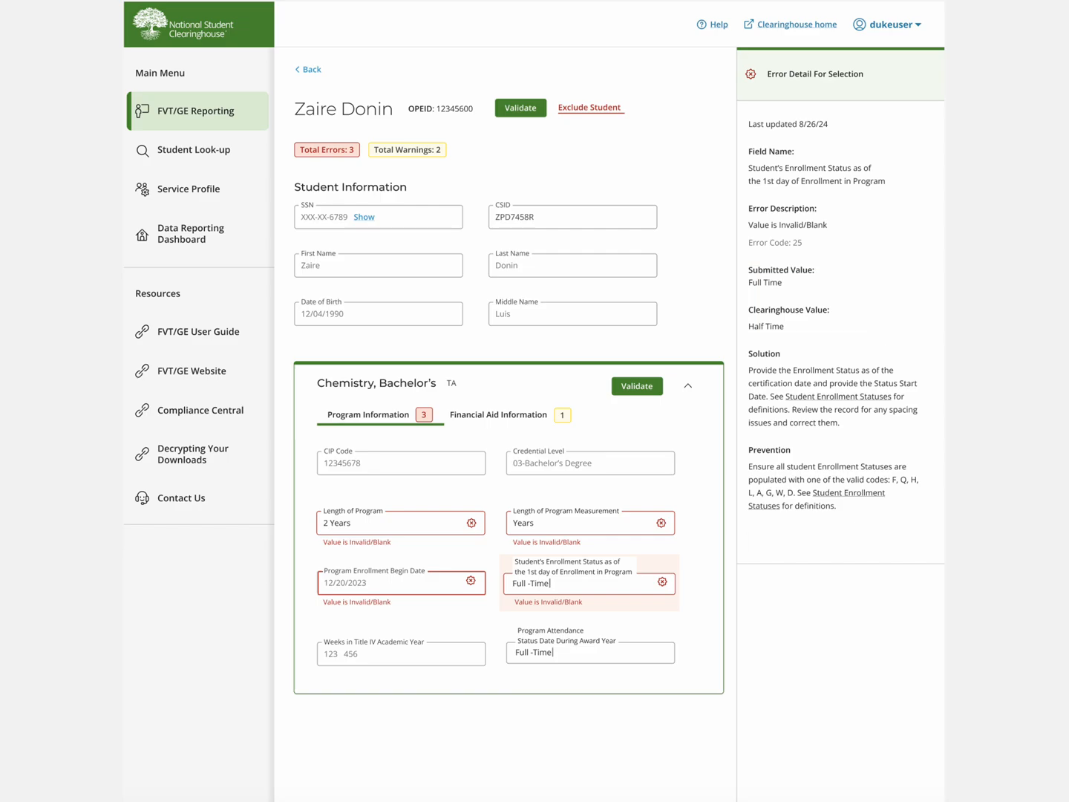
Set enrollment status Half-Time and begin date 8/20/2021, then validate to zero errors.
text(Half-Time)
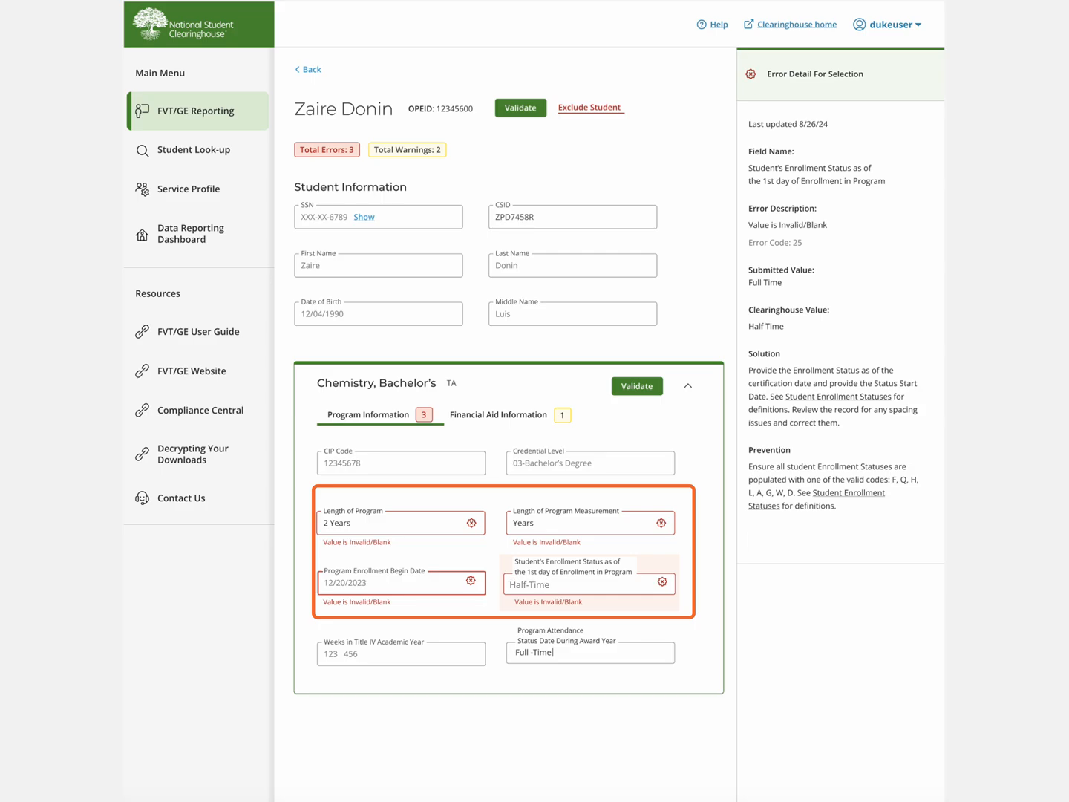
text(8/20/2021)
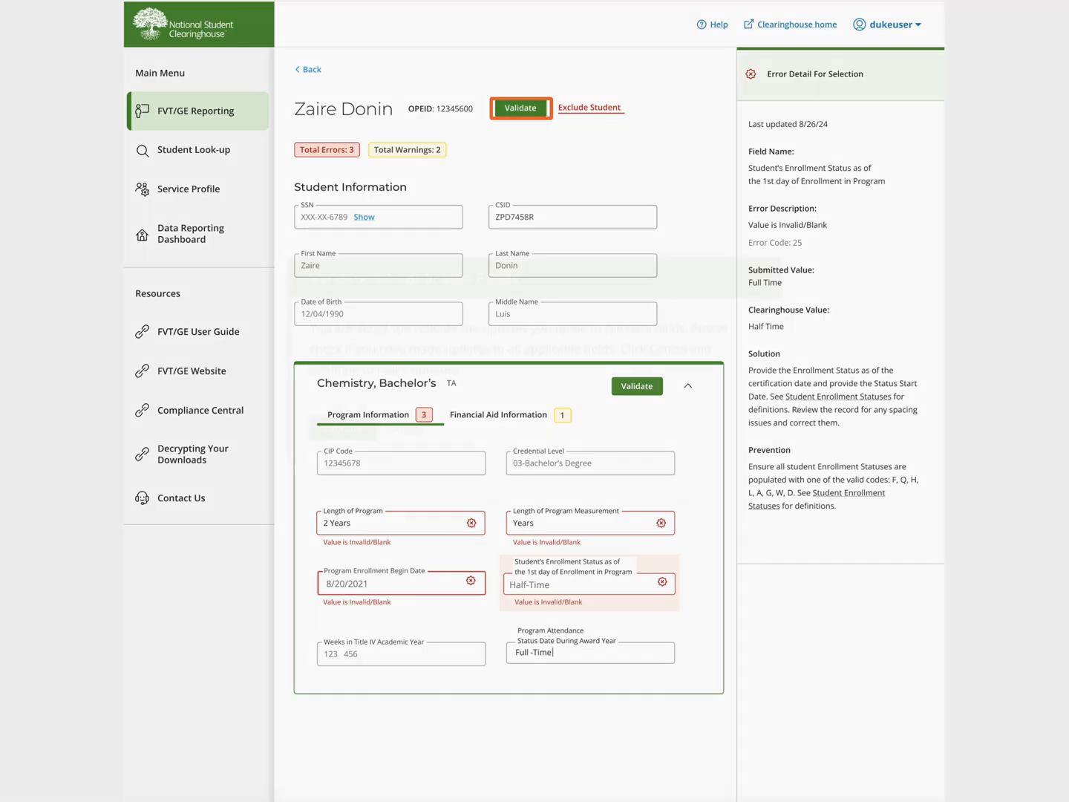
click(519, 108)
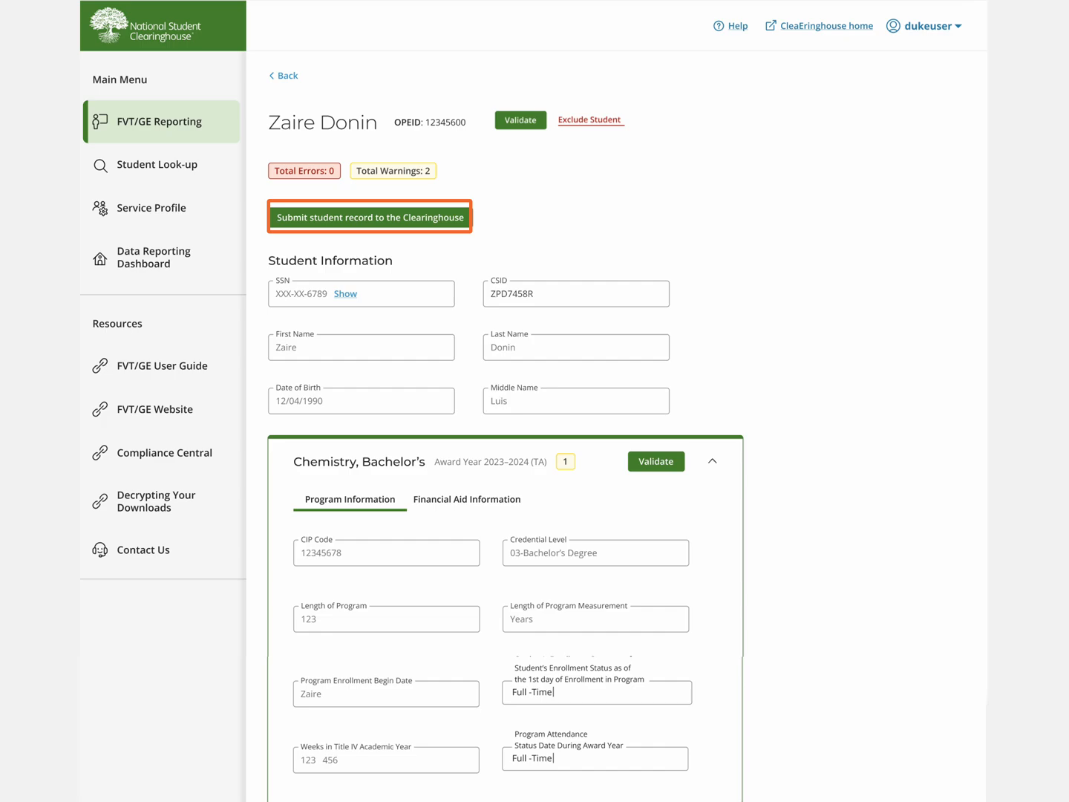
click(368, 217)
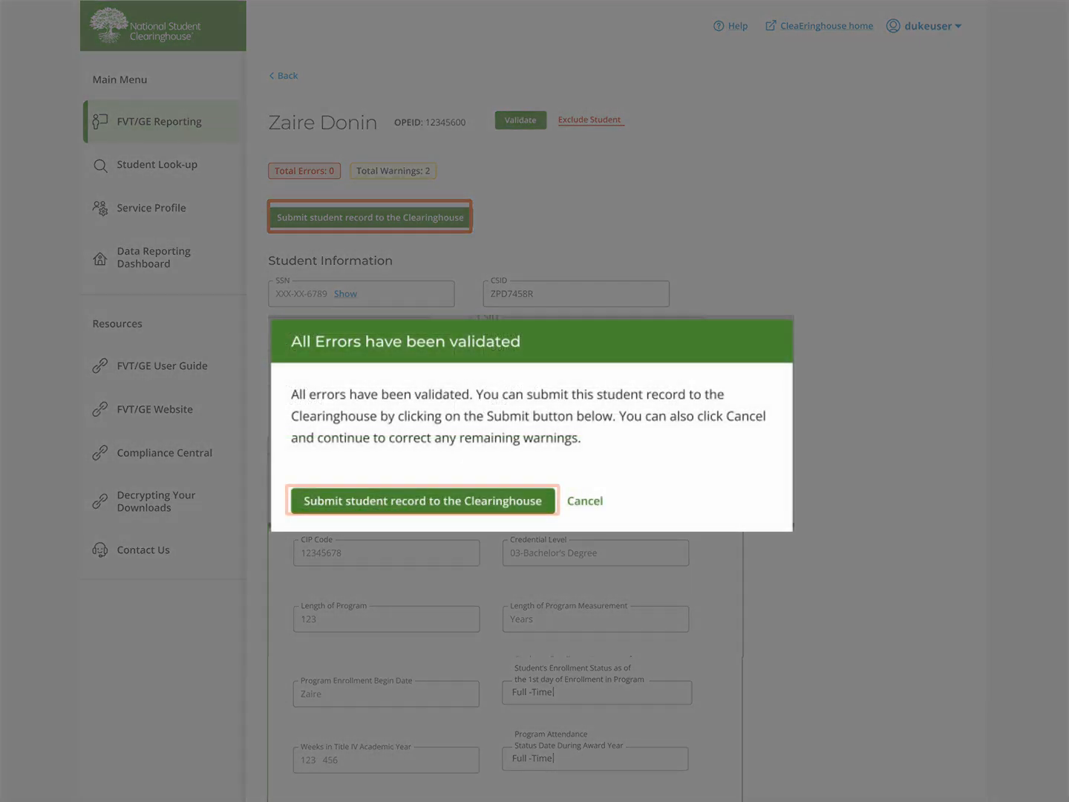
click(421, 500)
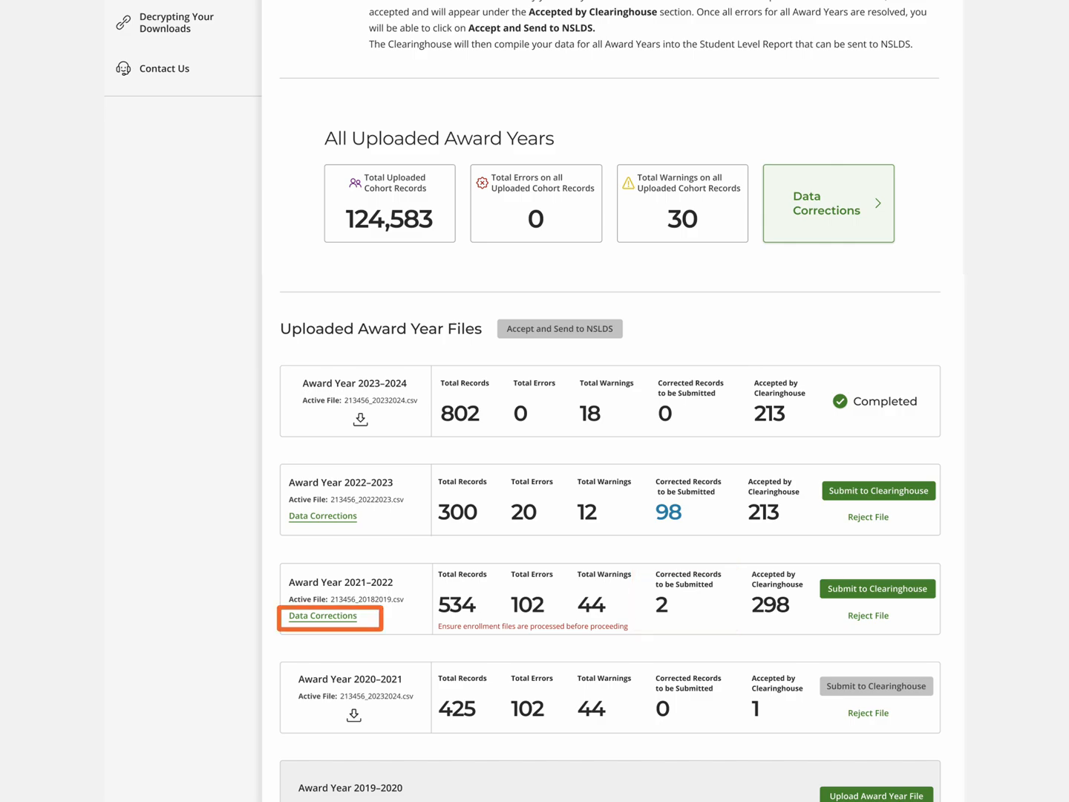
click(322, 615)
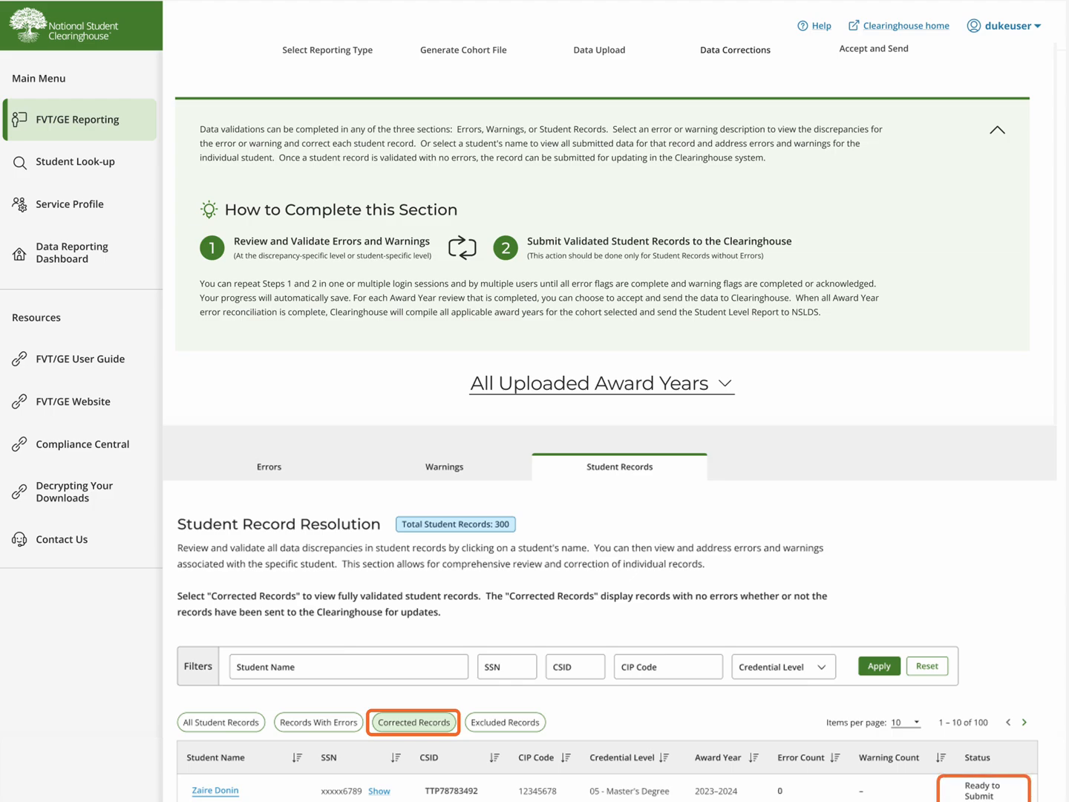
click(414, 722)
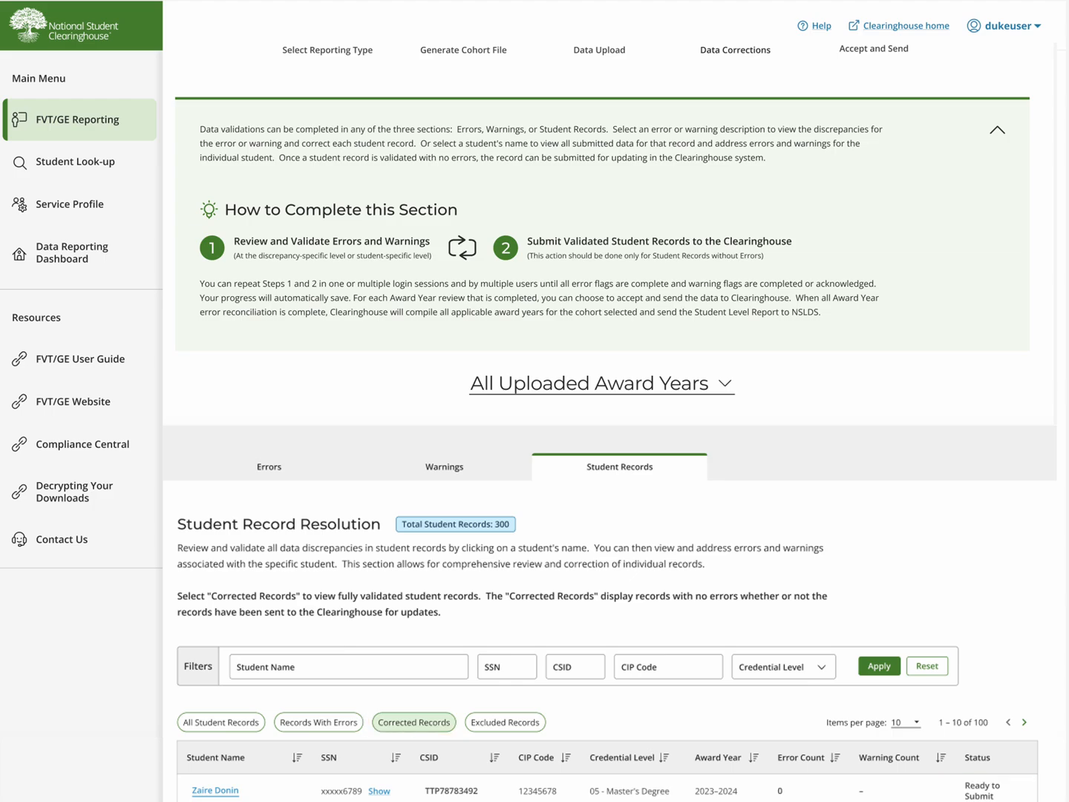